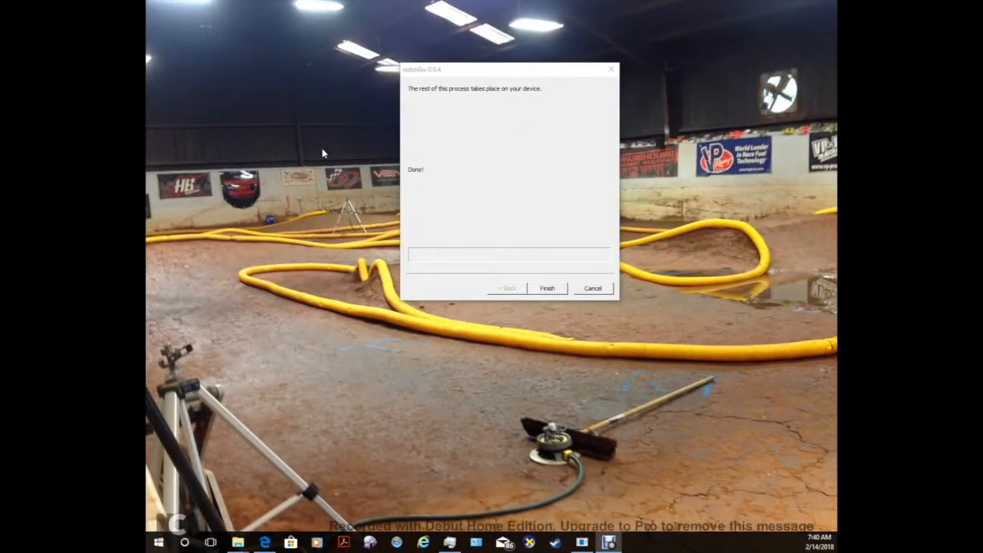
{"action": "mouse_move", "coordinate": [480, 157]}
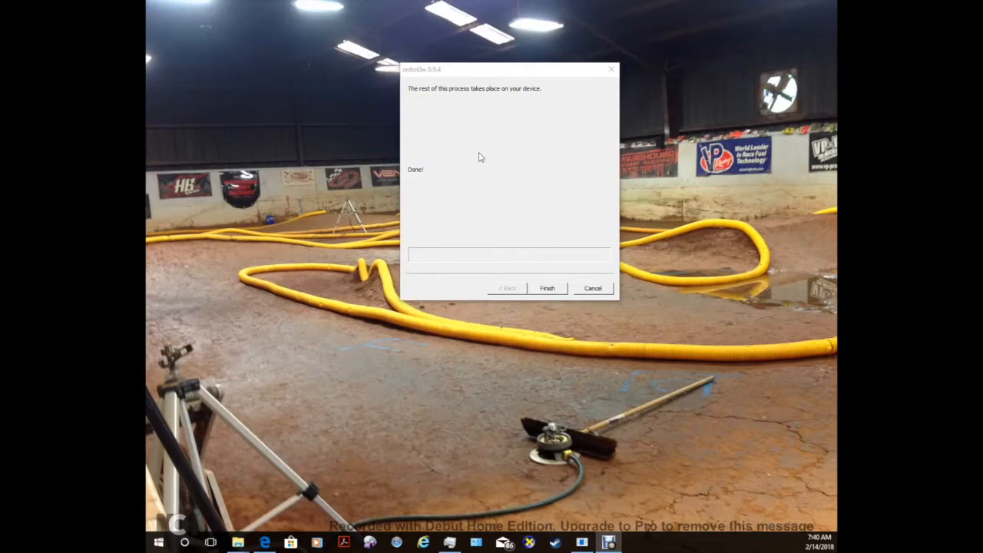
{"action": "mouse_move", "coordinate": [474, 190]}
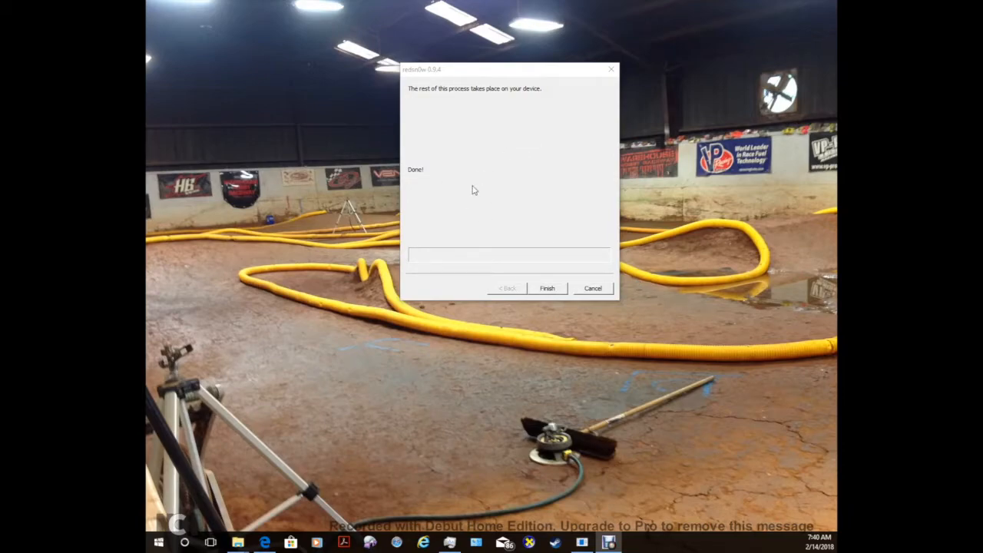
{"action": "mouse_move", "coordinate": [542, 127]}
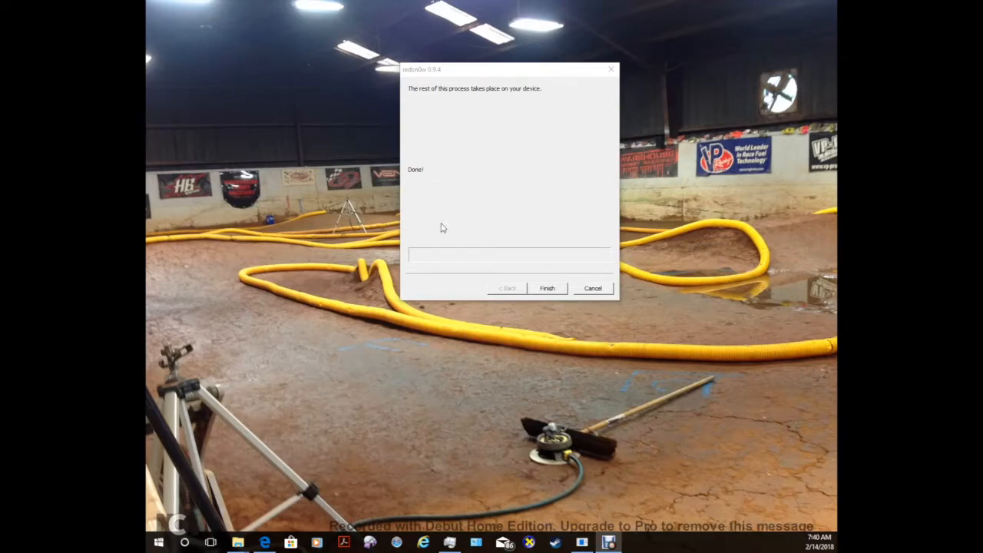
{"action": "mouse_move", "coordinate": [469, 263]}
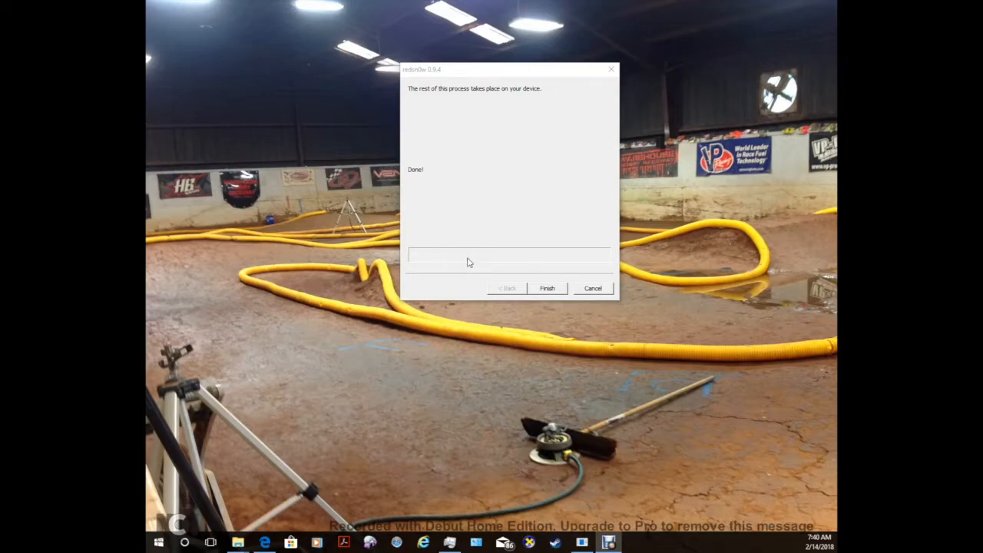
{"action": "mouse_move", "coordinate": [549, 249]}
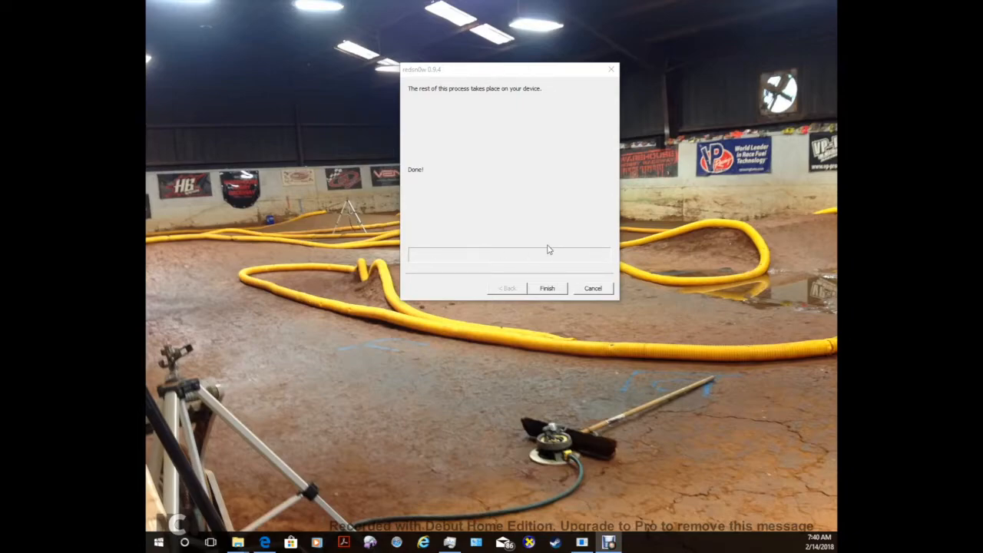